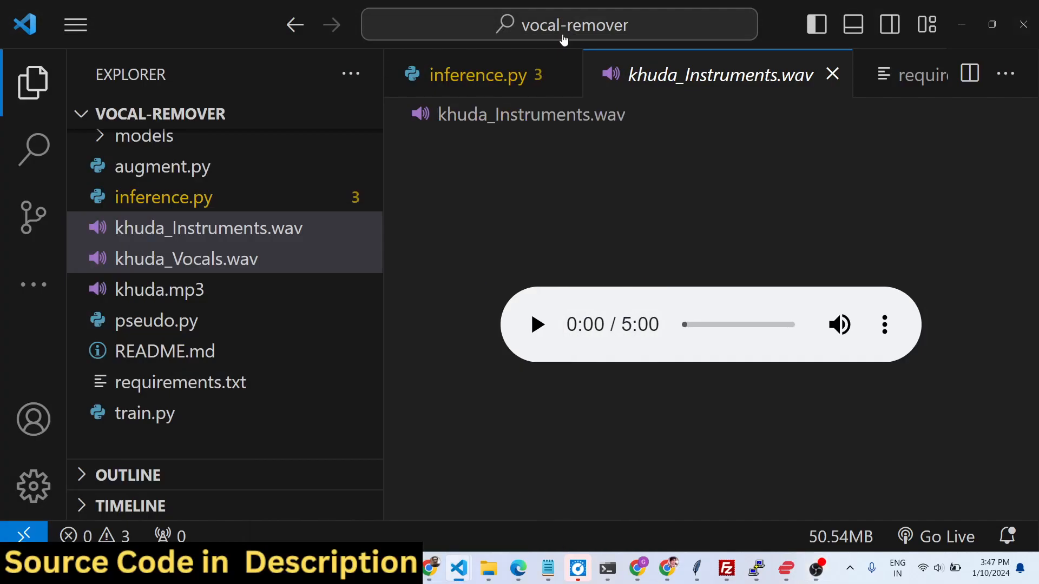
mouse_move(562, 25)
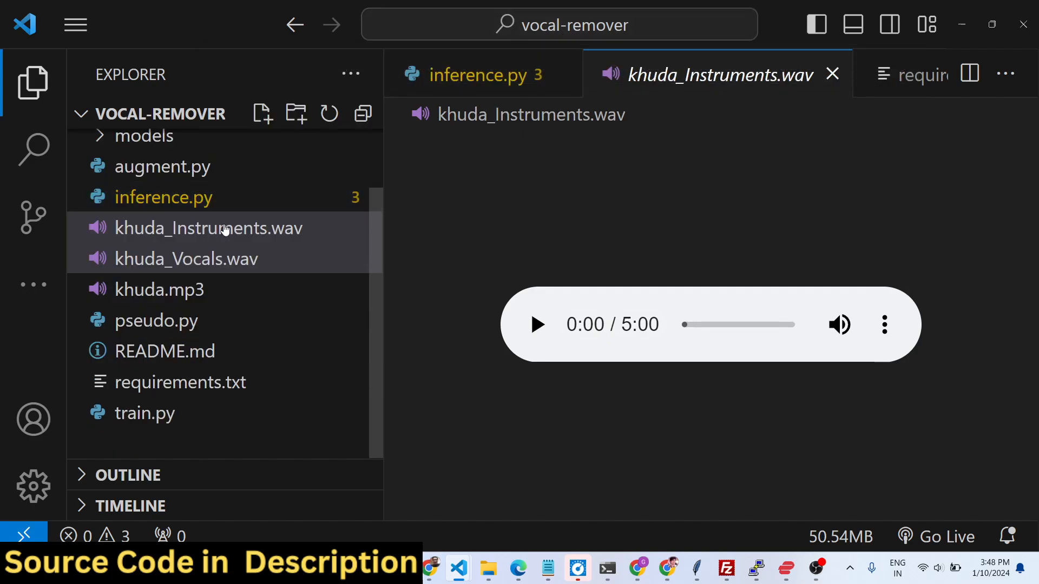
mouse_move(208, 227)
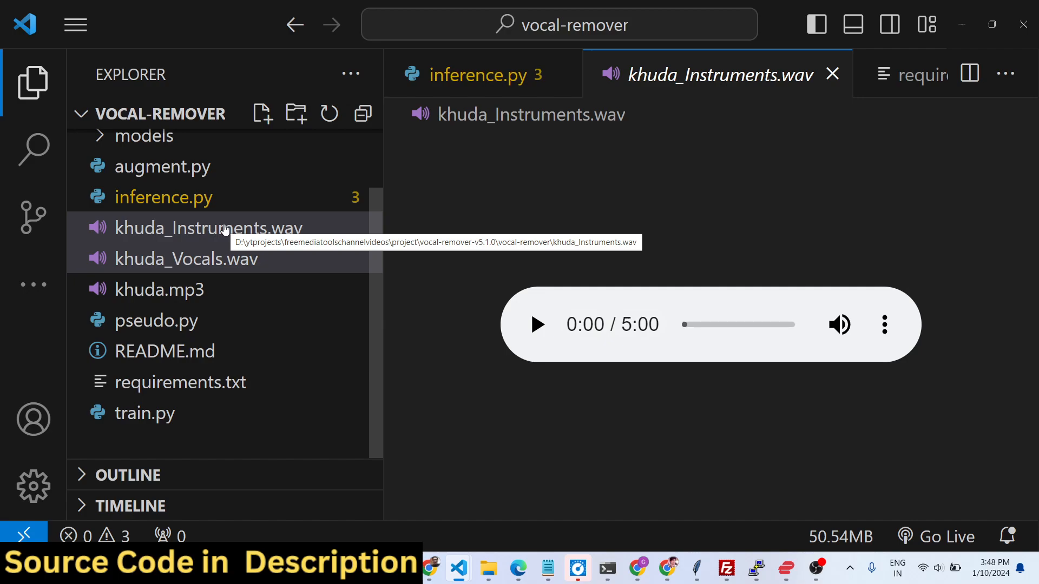
mouse_move(198, 259)
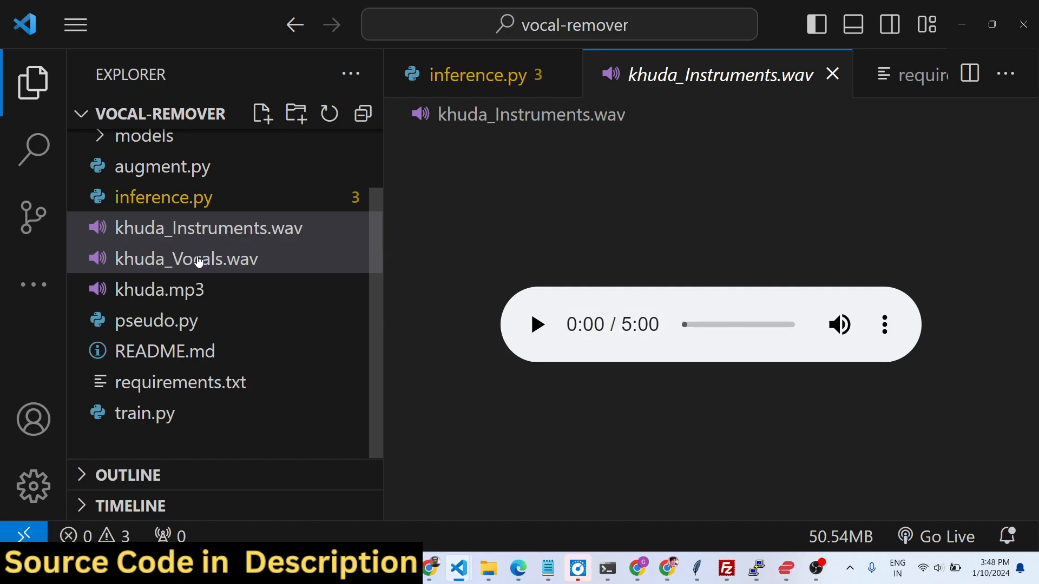
mouse_move(157, 289)
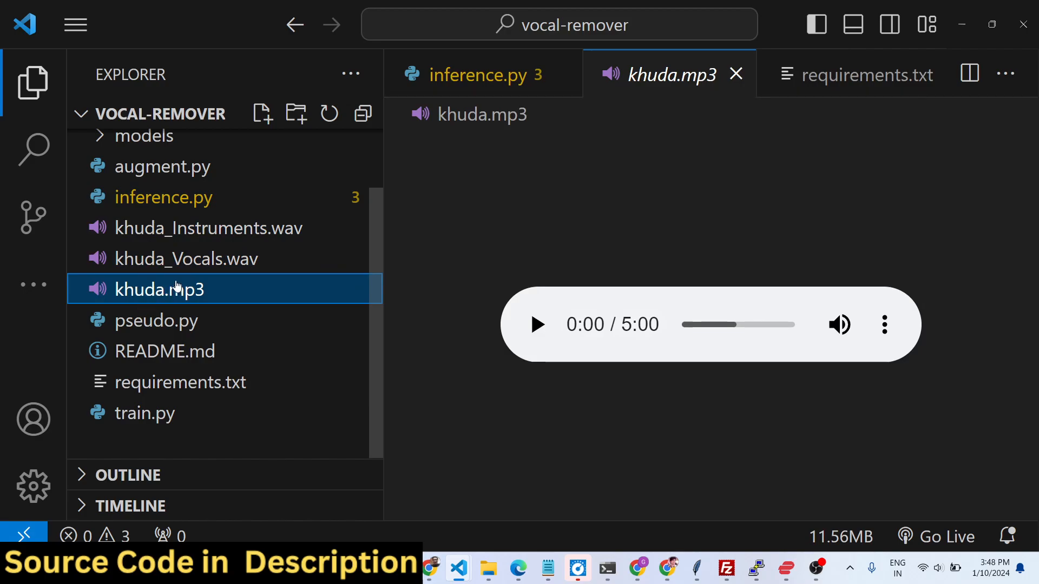
Preview khuda_Vocals.wav and khuda_Instruments.wav, then delete both WAV files.
click(186, 259)
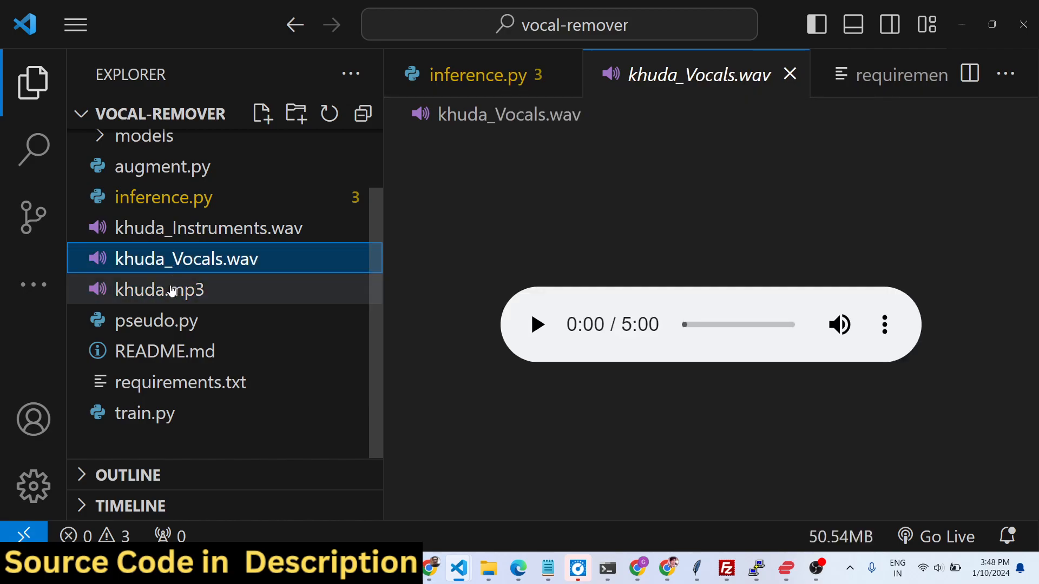
mouse_move(219, 255)
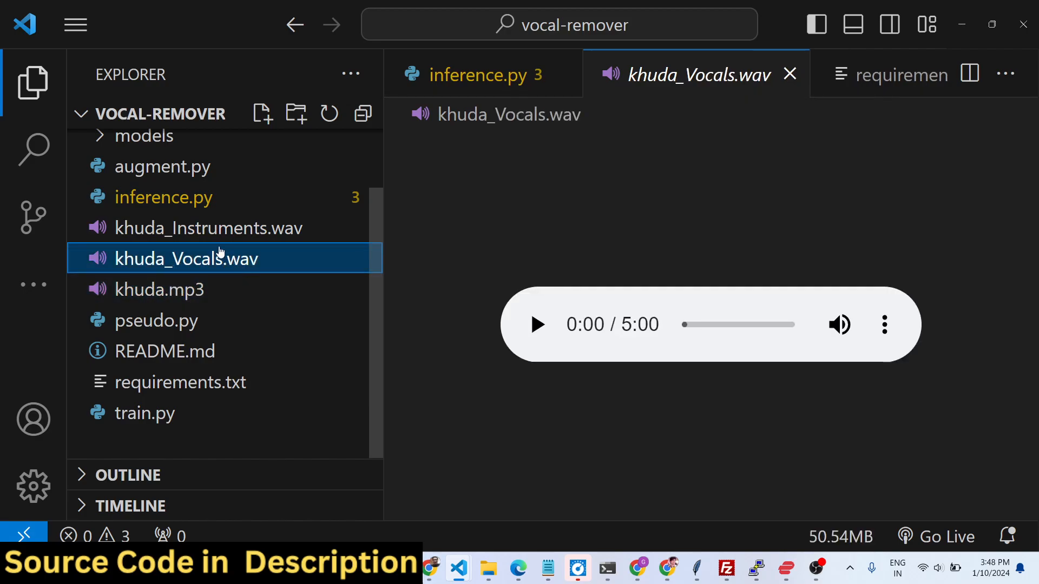
click(207, 227)
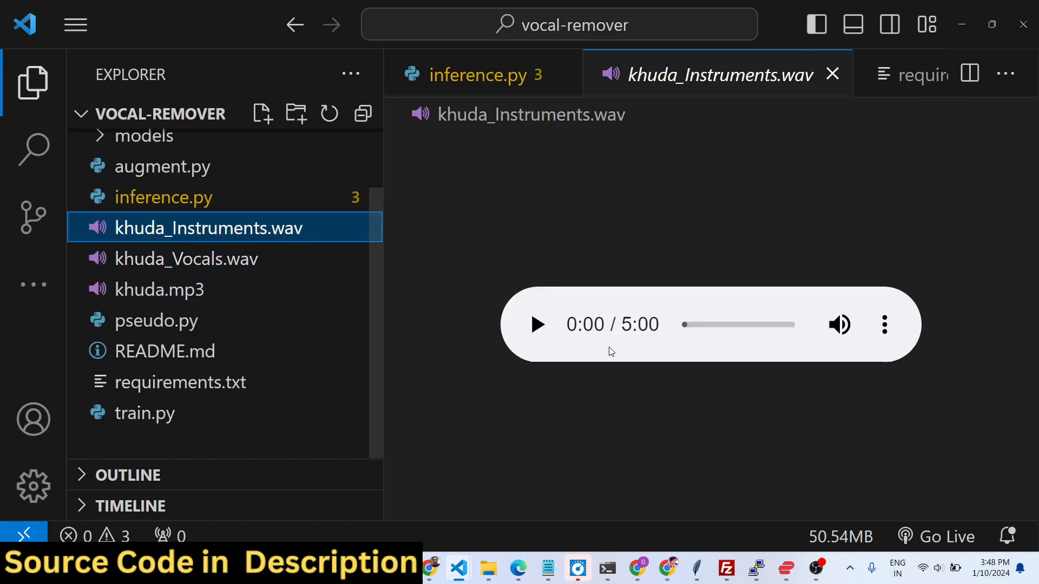
mouse_move(587, 359)
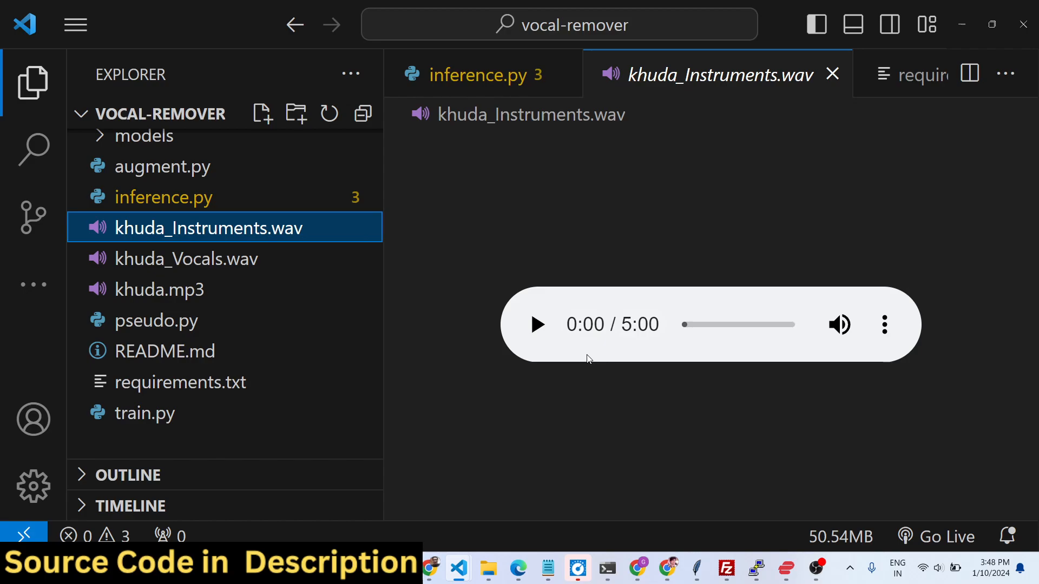
mouse_move(186, 258)
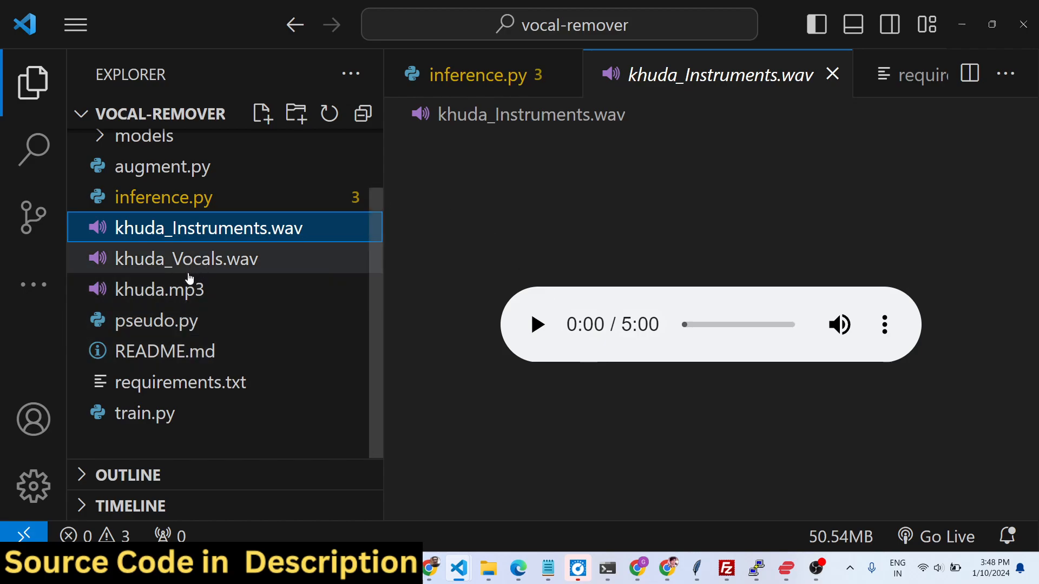
mouse_move(209, 258)
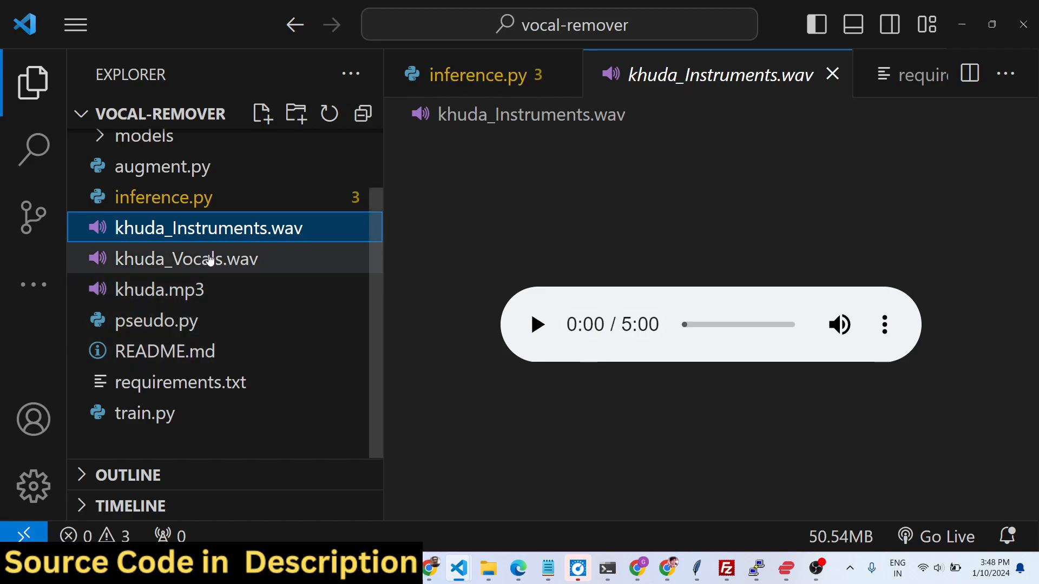
right_click(209, 227)
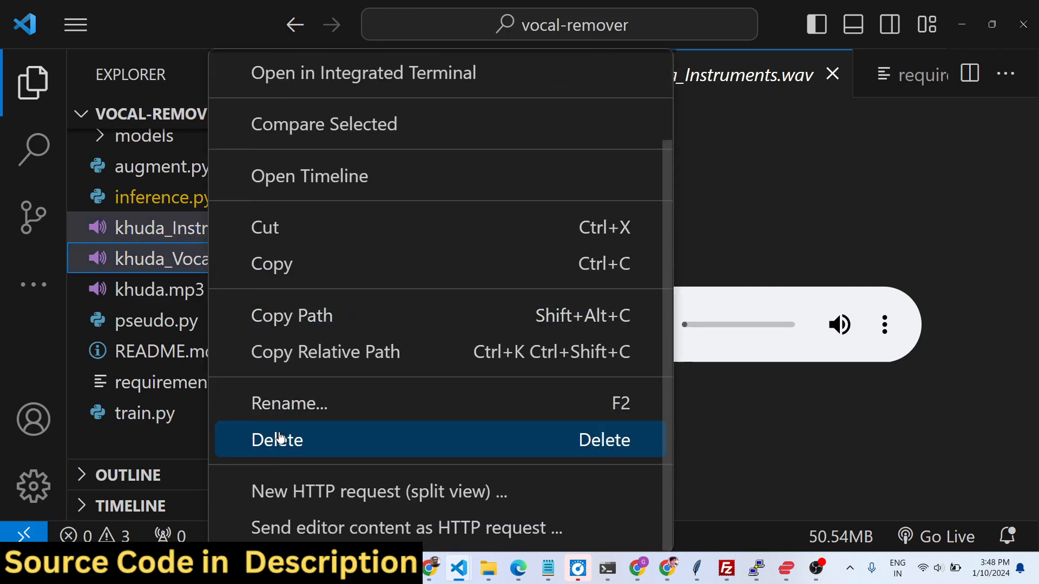
click(277, 440)
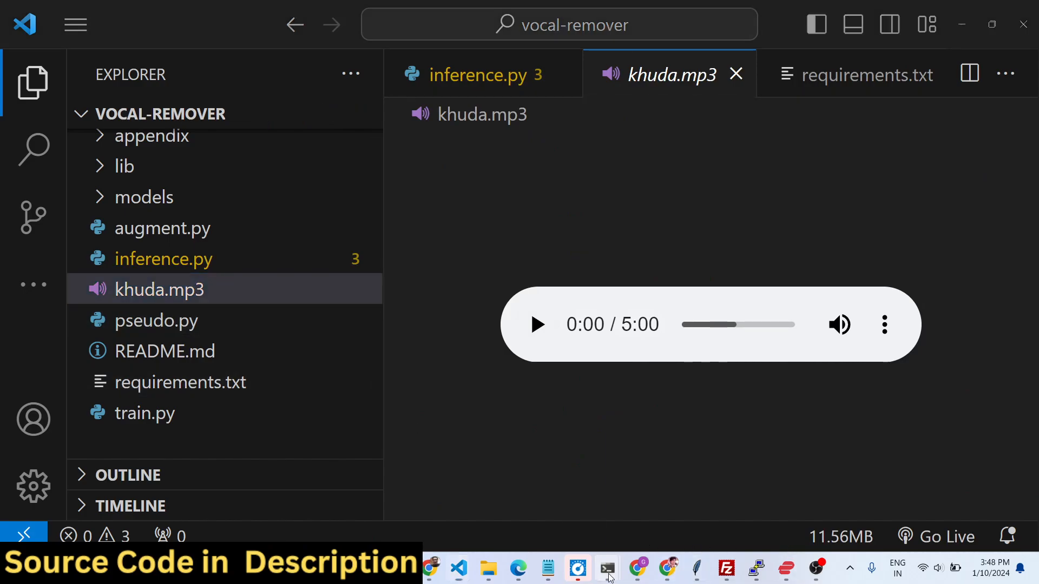
Type 'python inference.py --input khuda.mp3' in the Command Prompt.
click(607, 567)
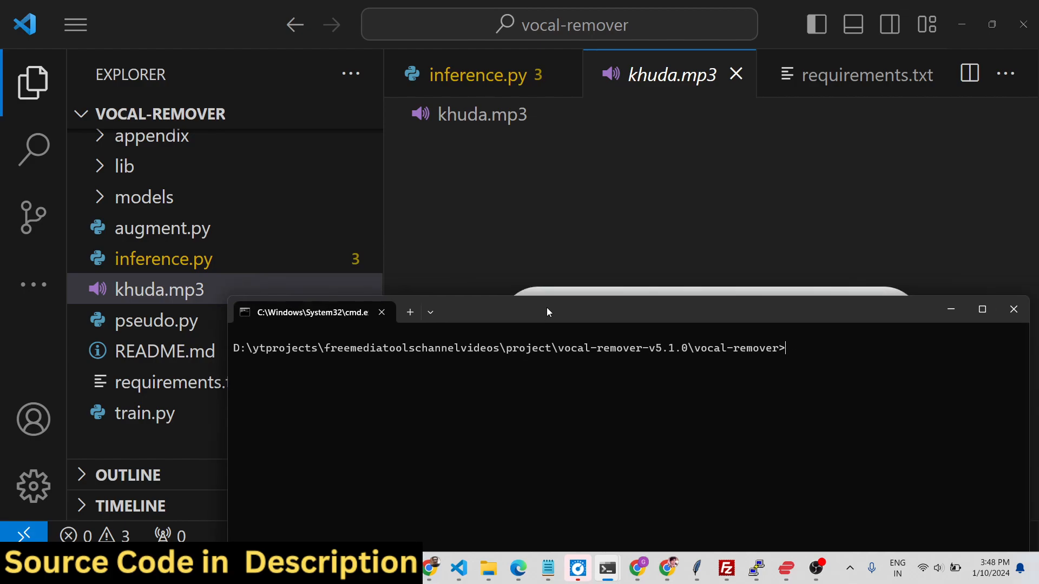
text(pthon inference.p)
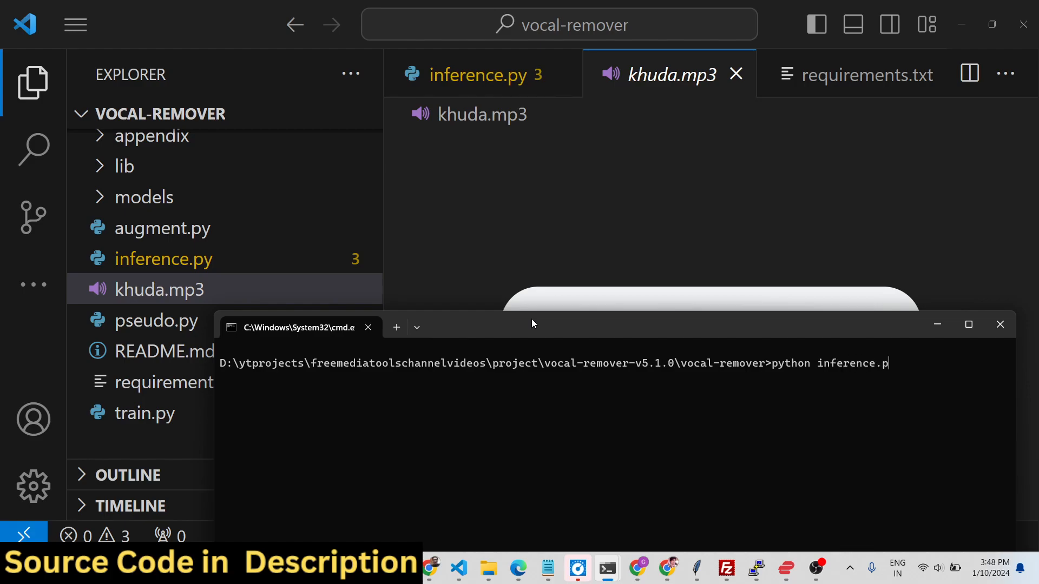
text(y --)
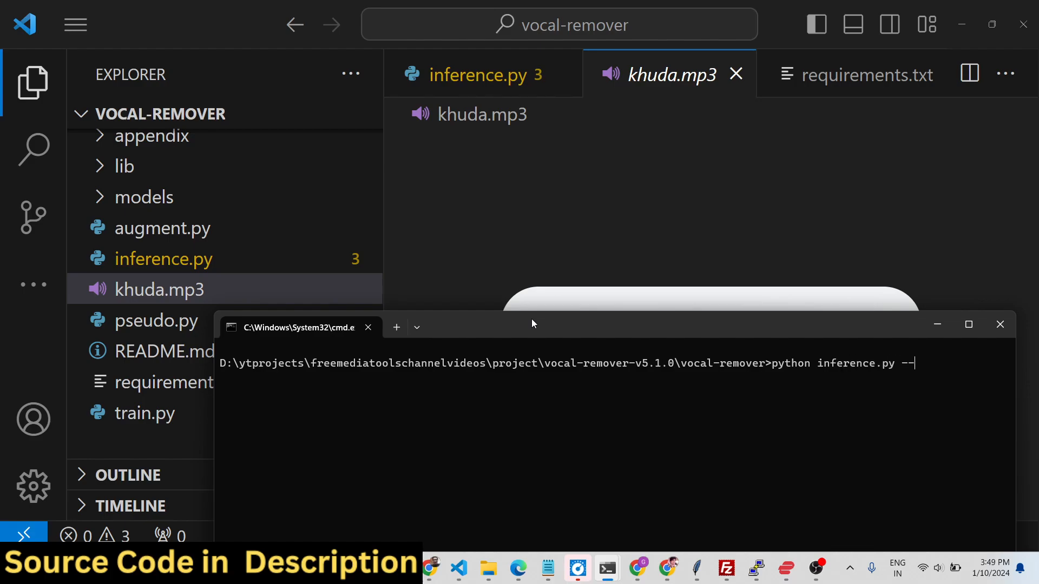
text(input)
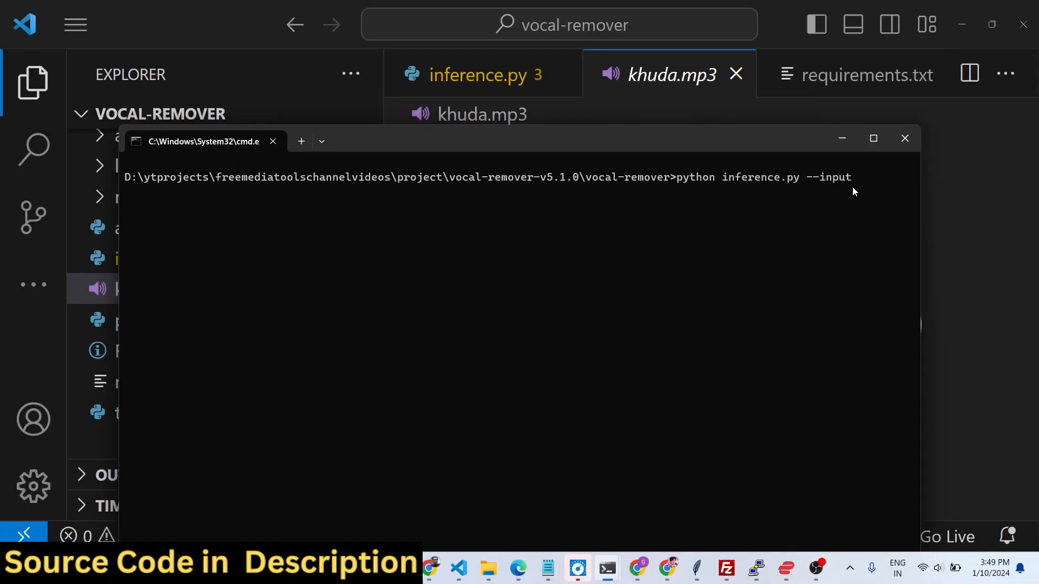
text(khuda.m)
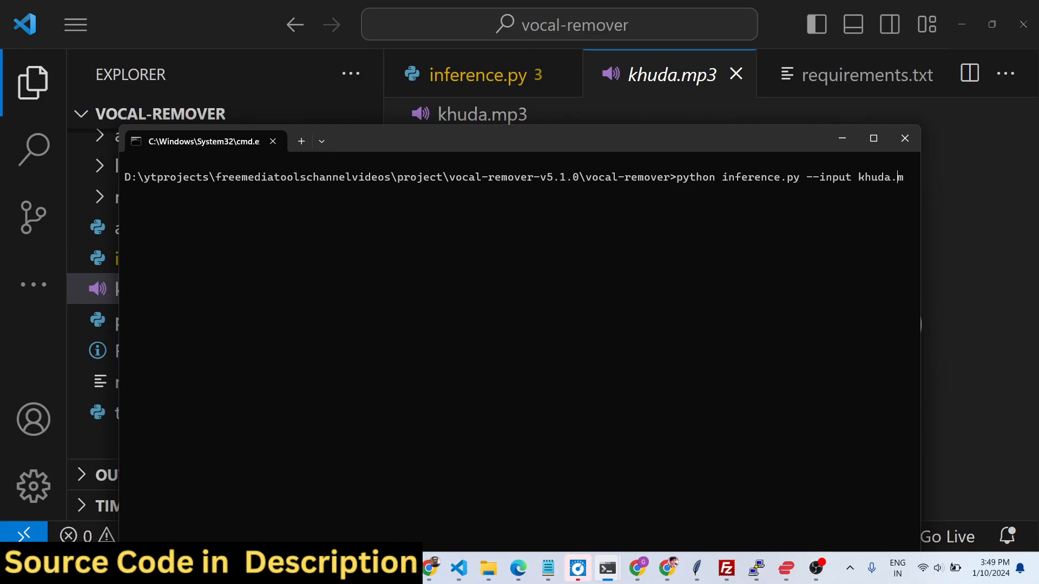
text(p3)
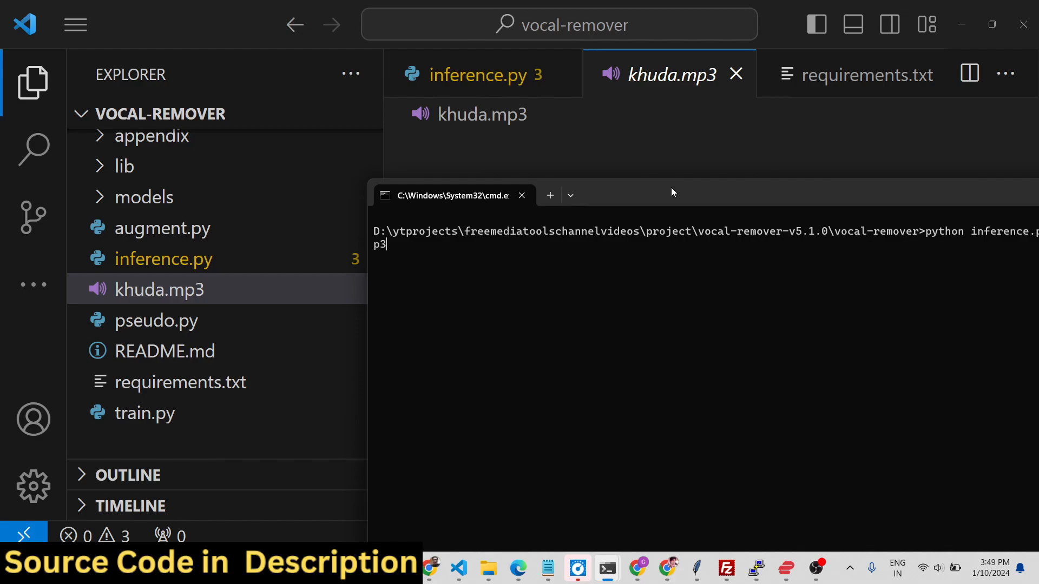
Add '--gpu 0' to the inference command and run it to completion.
text(-)
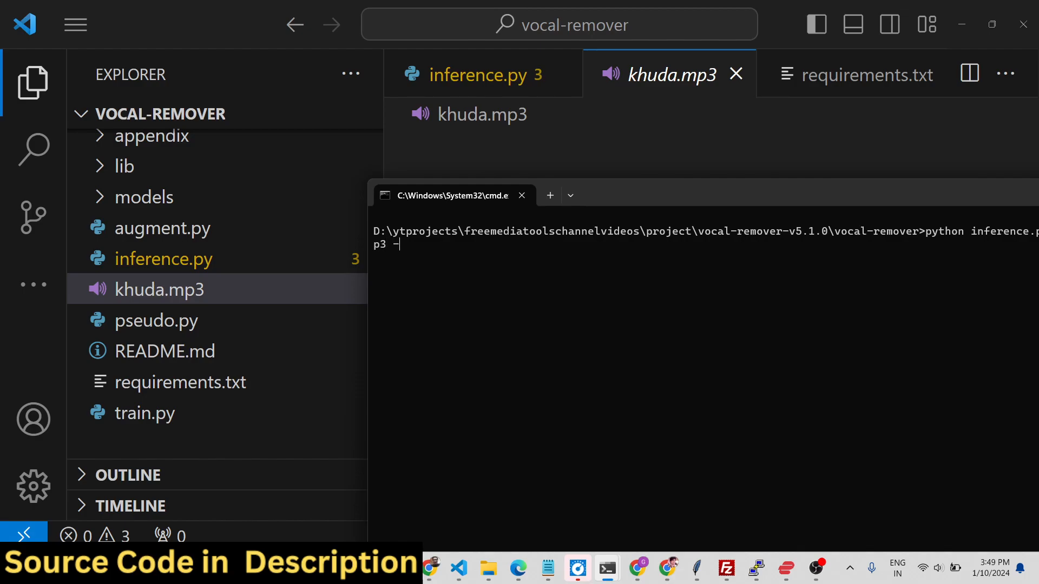
text(-gpu)
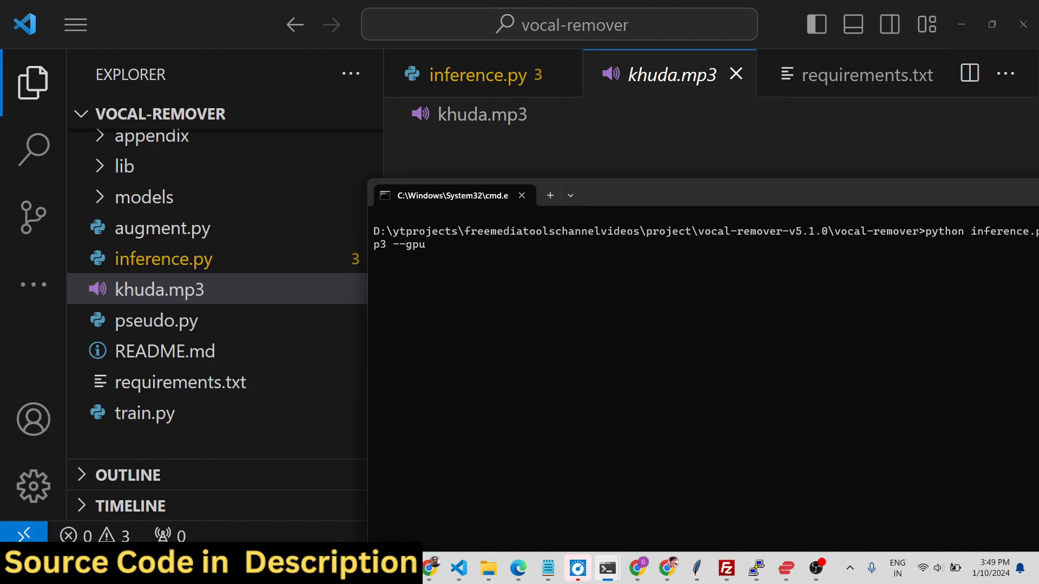
text(0)
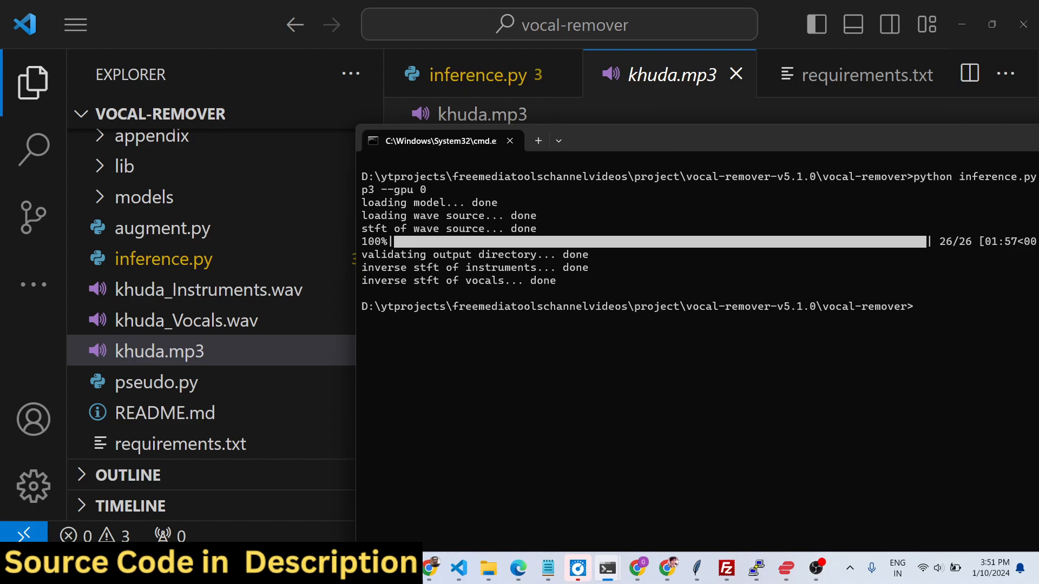
Play khuda_Instruments.wav, then open khuda_Vocals.wav and the original khuda.mp3.
click(209, 290)
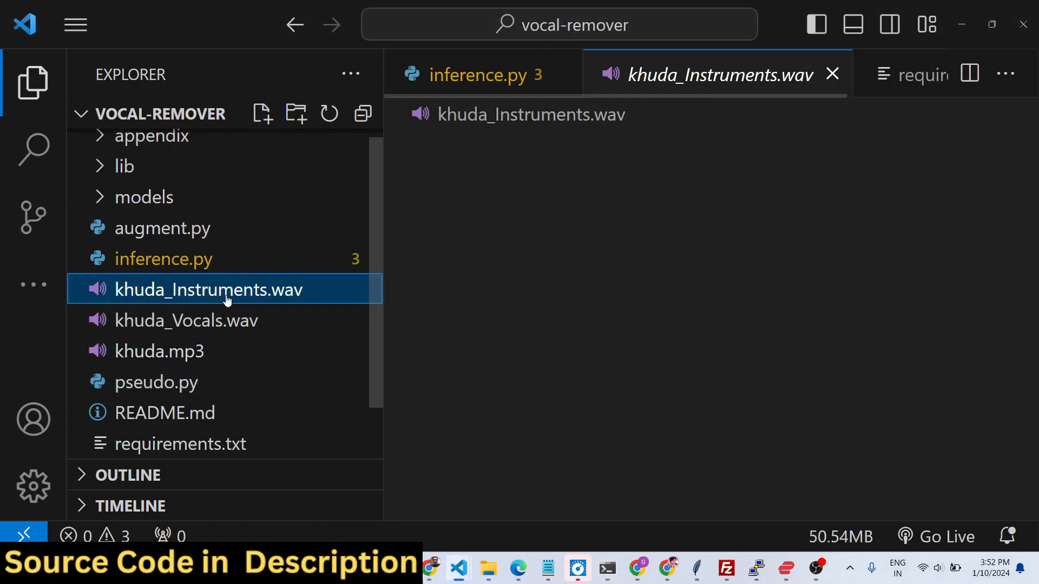
click(209, 289)
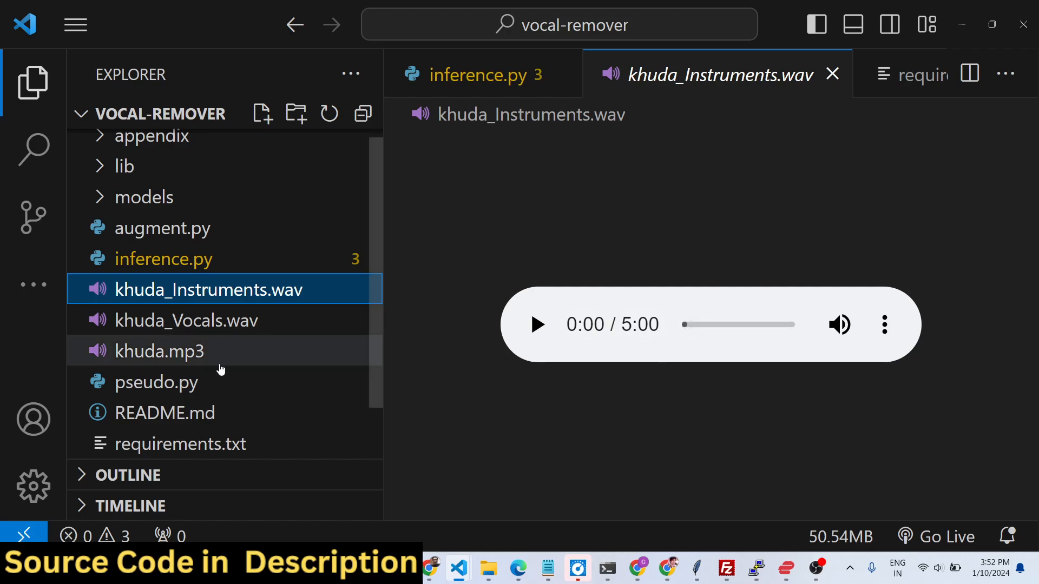
click(186, 320)
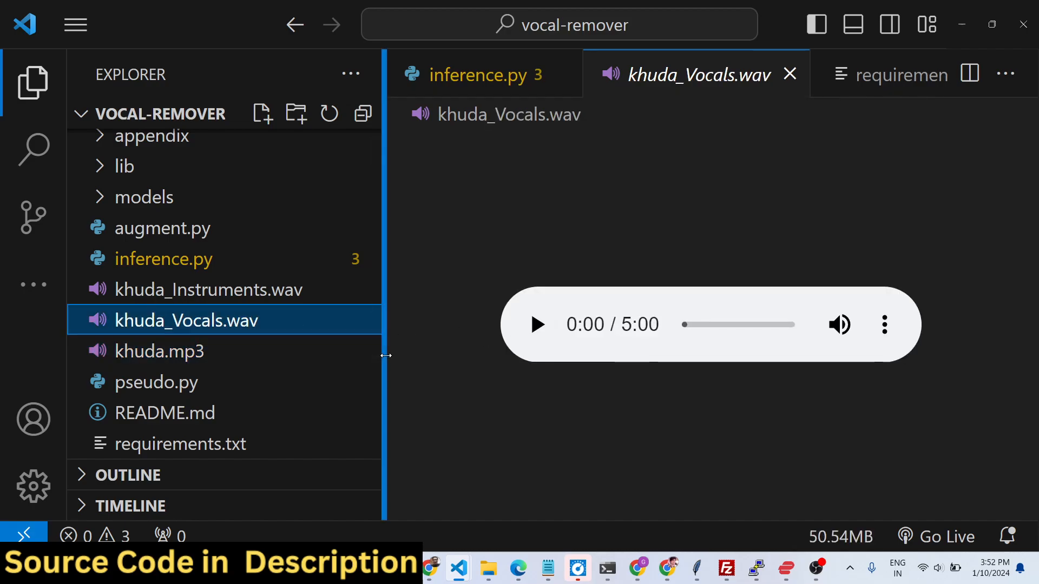
click(160, 351)
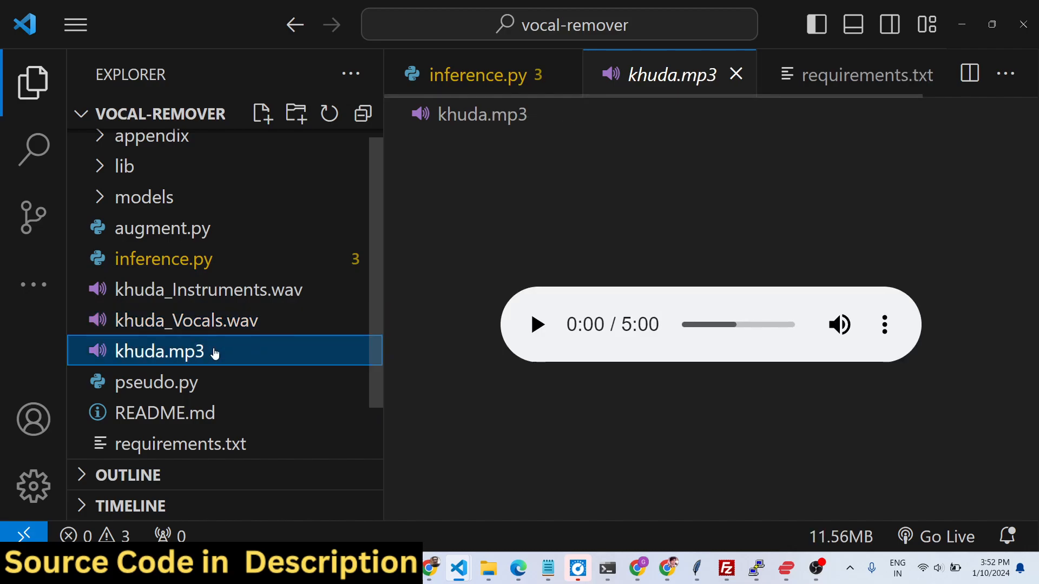
mouse_move(222, 334)
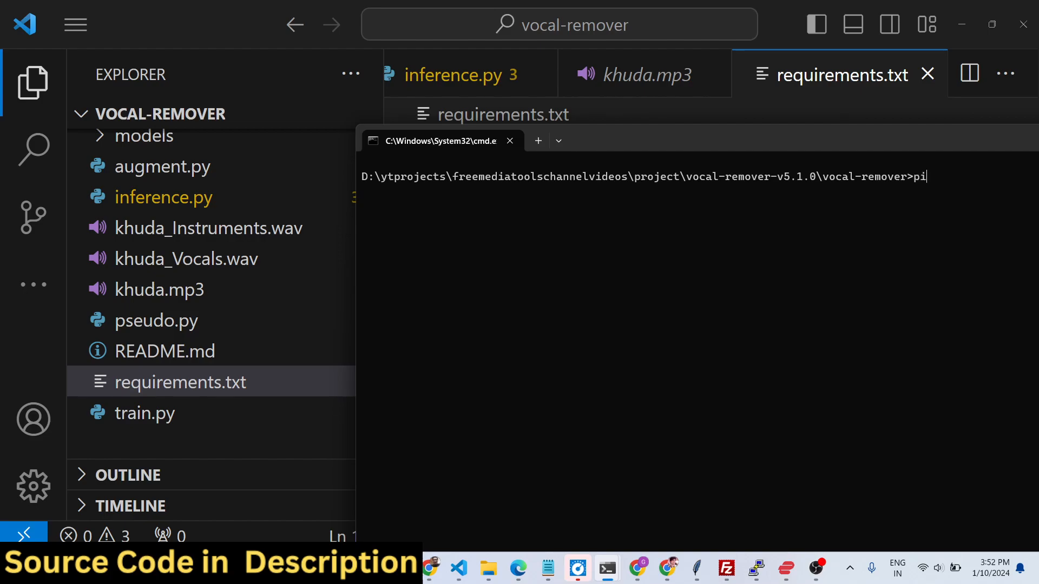
Type 'pip install -r requirements.txt', then replace it with 'pip install torch'.
text(p install -)
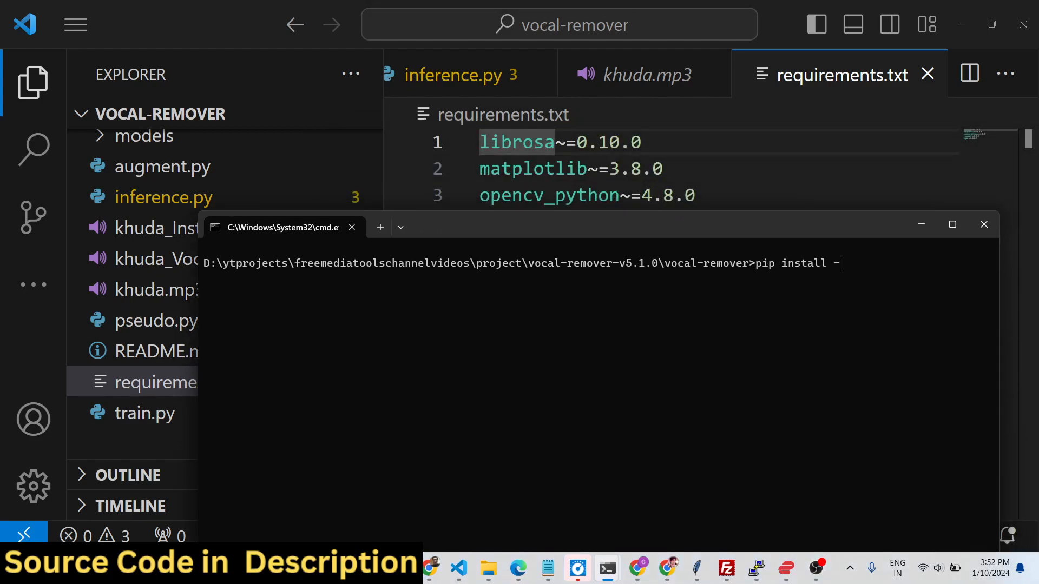
text(r requirement)
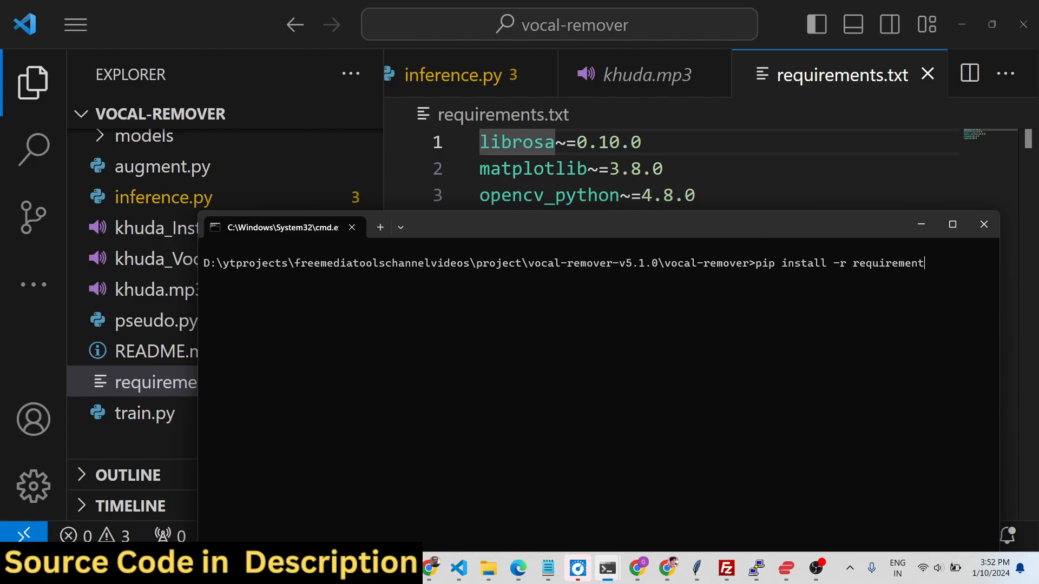
text(s.txt)
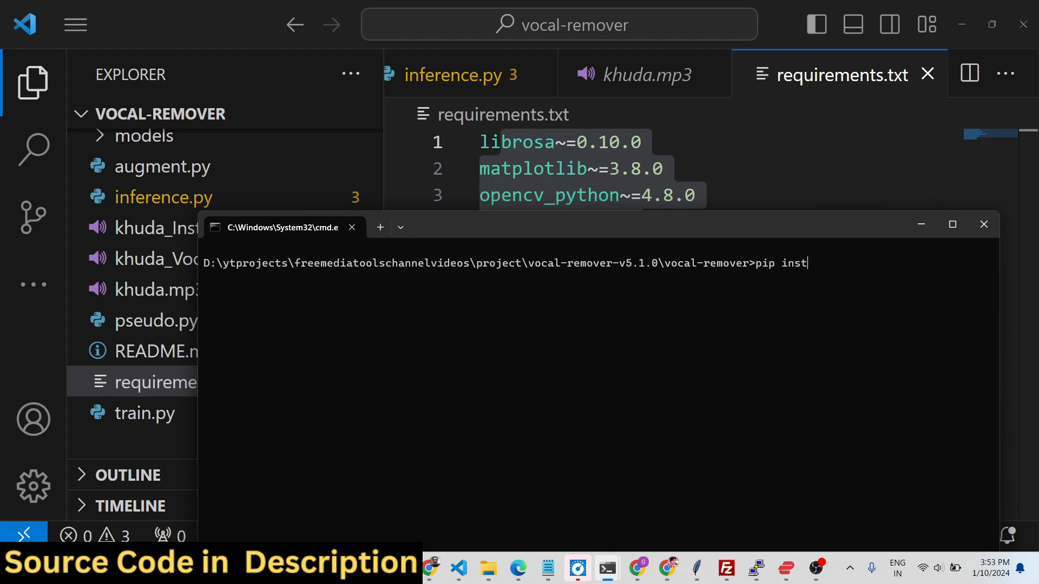
text(all torch)
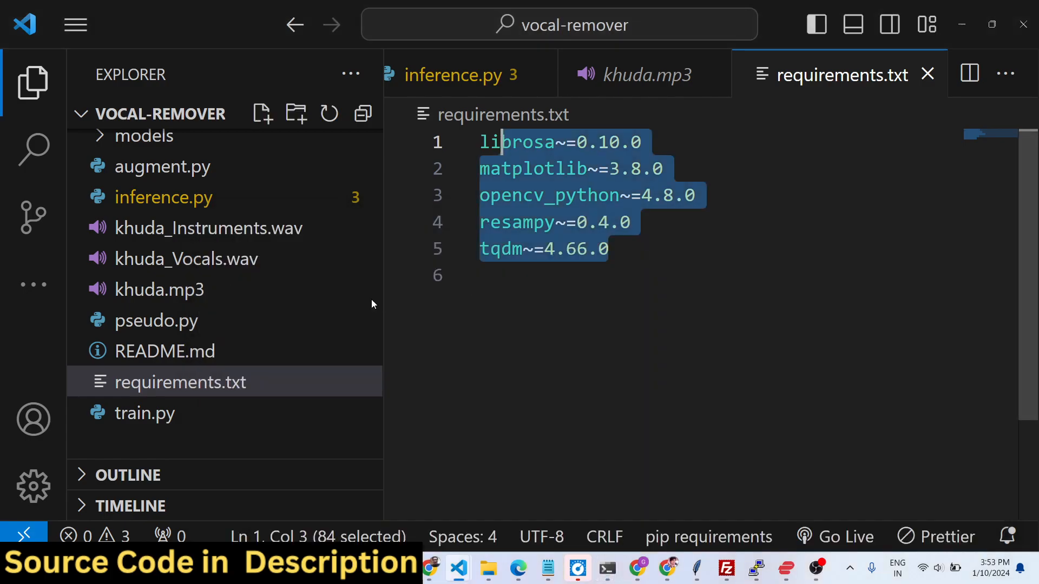
Reopen khuda_Instruments.wav, then switch to the khuda_Vocals.wav player.
click(208, 228)
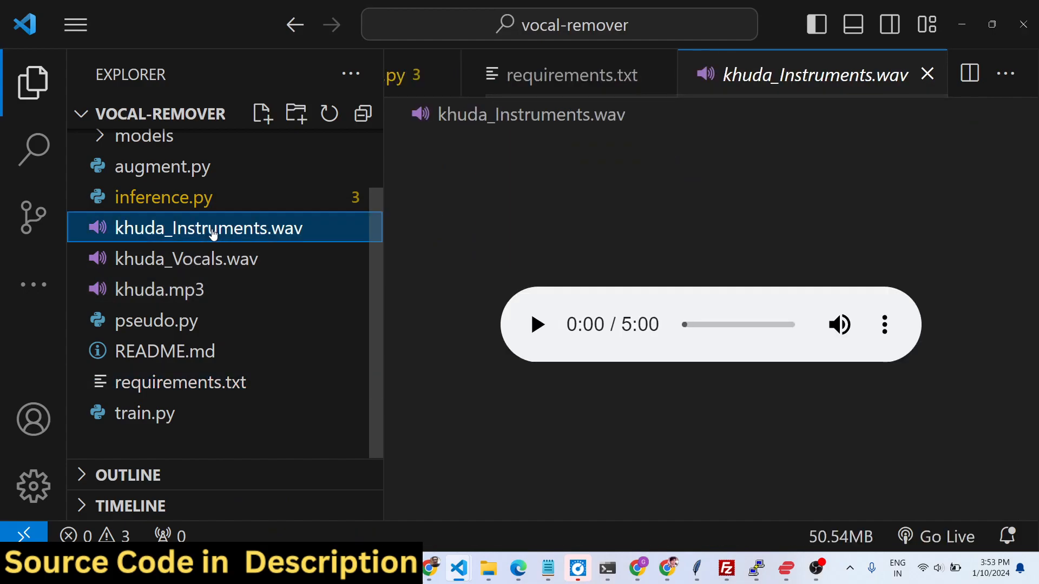
mouse_move(232, 272)
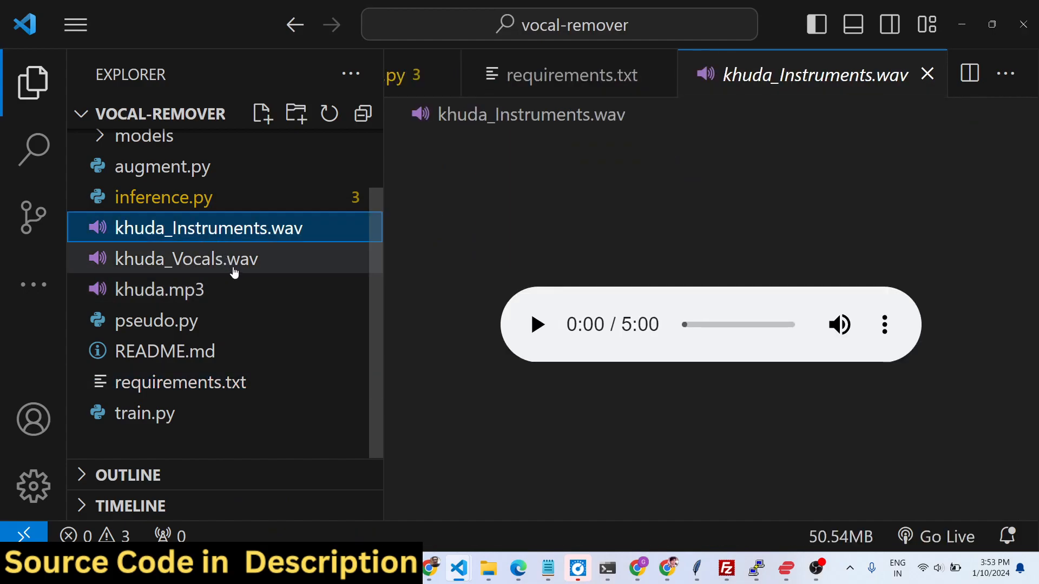
click(187, 258)
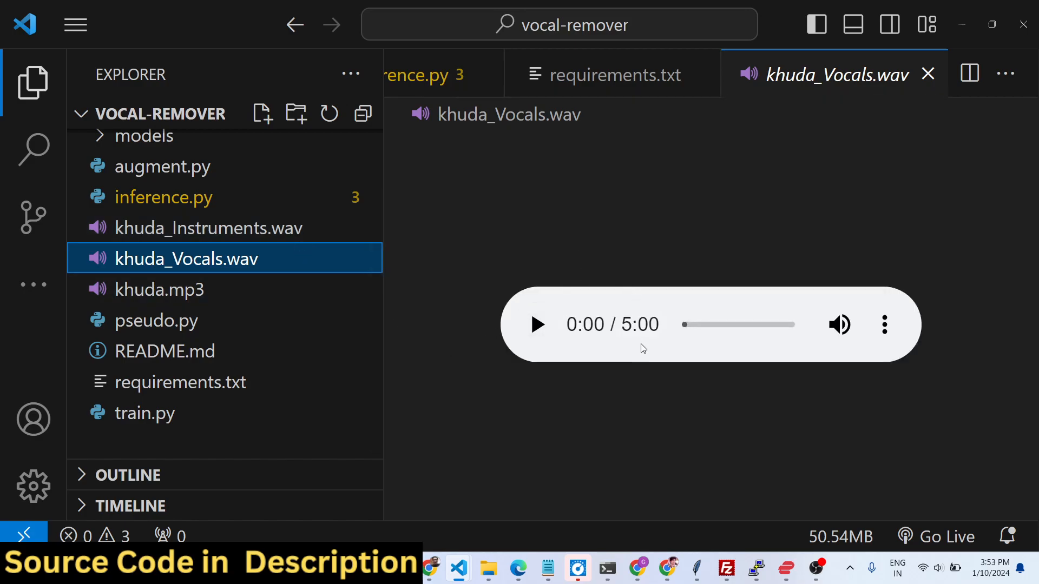
mouse_move(819, 569)
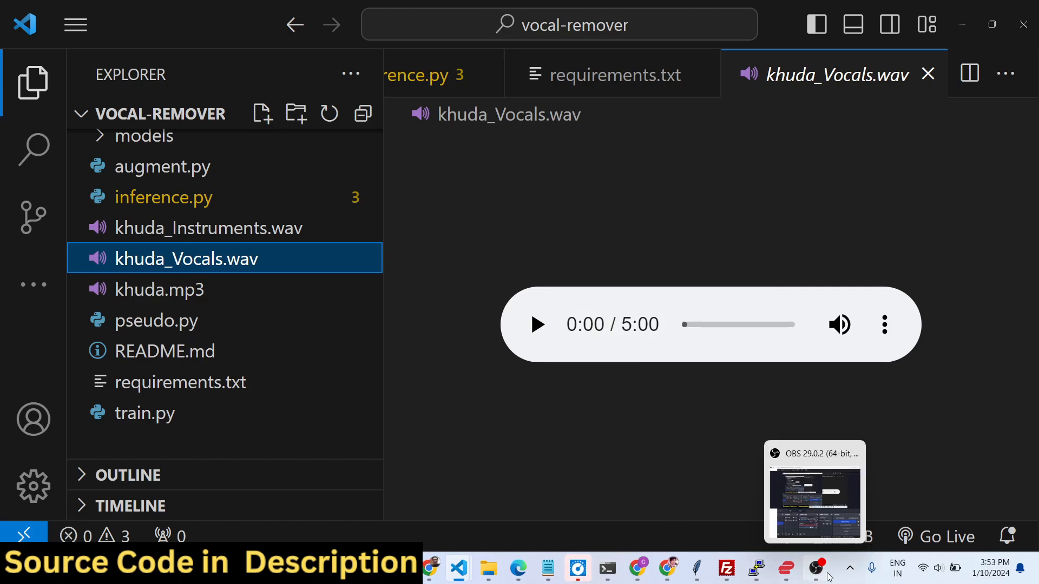